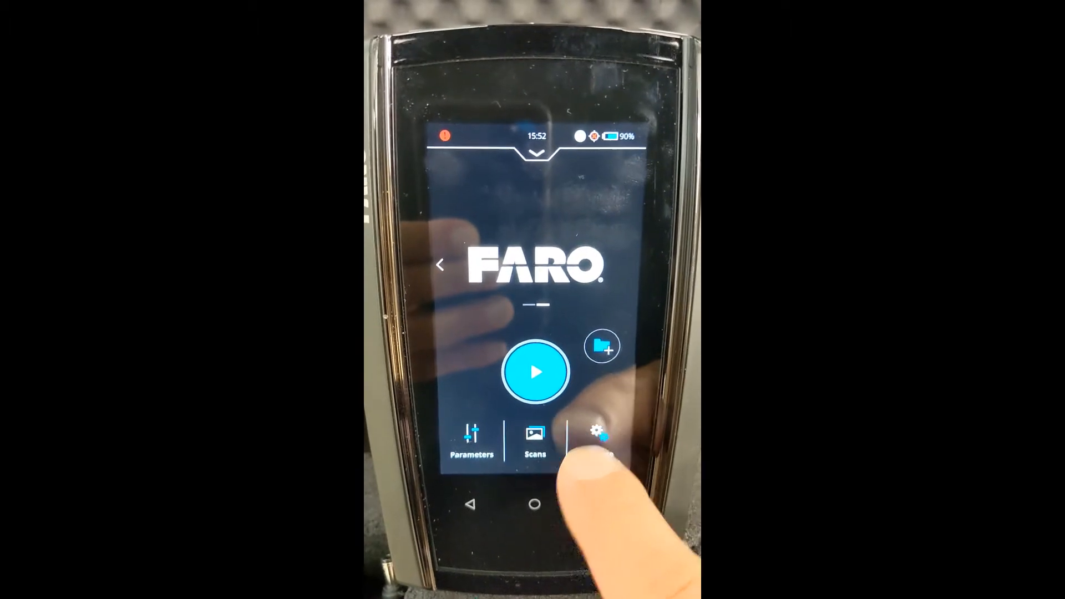
# Reach the Projects/Clusters list showing Default_Project and its Default_Project.1 cluster via Manage
pyautogui.click(597, 438)
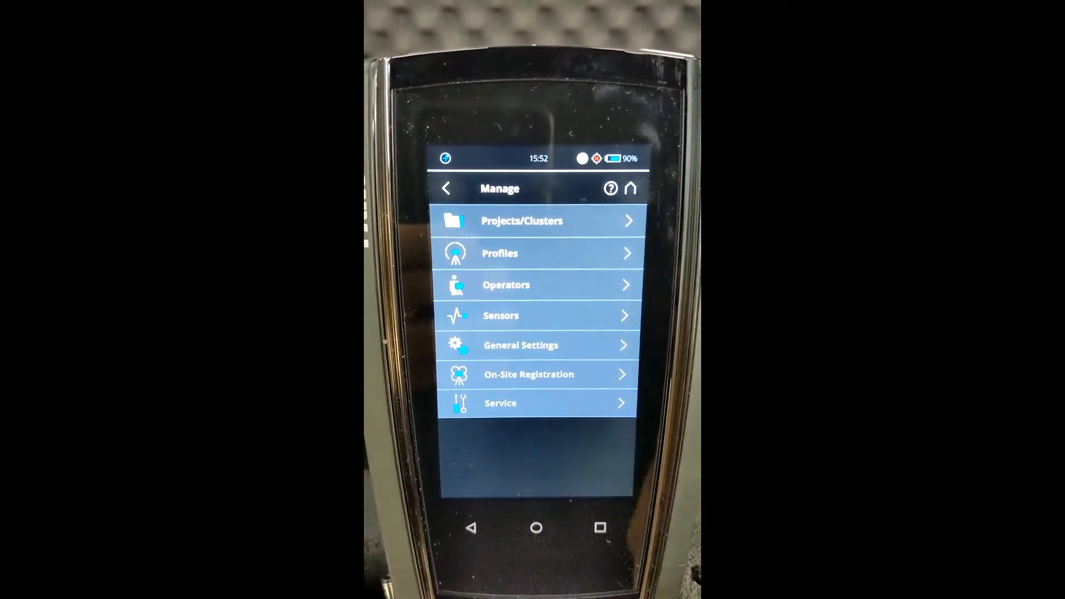
pyautogui.click(537, 221)
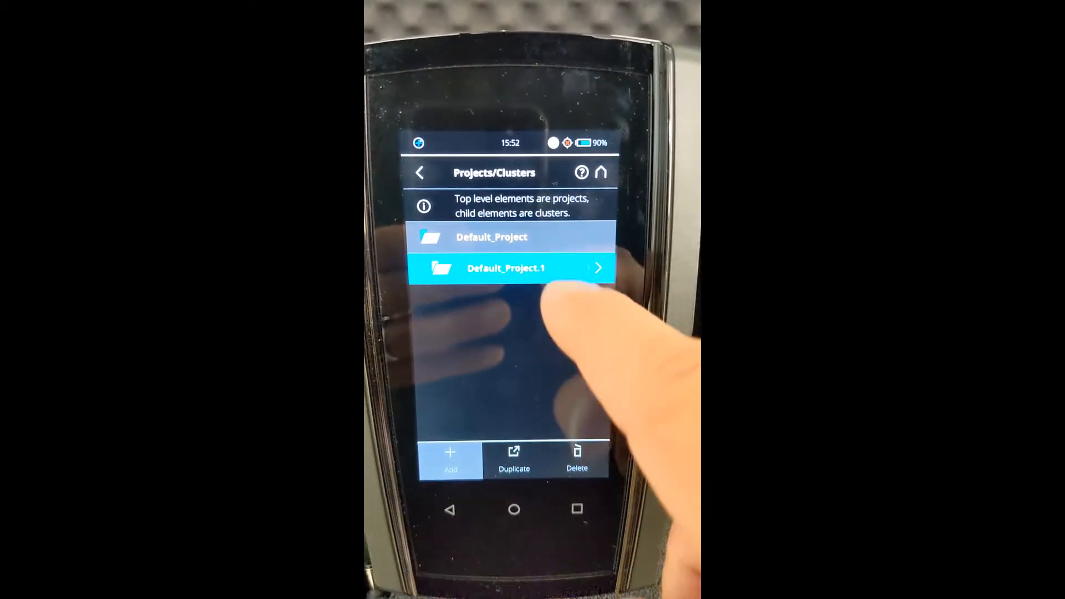
# Rename the Default_Project.1 cluster to 'test'
pyautogui.click(509, 267)
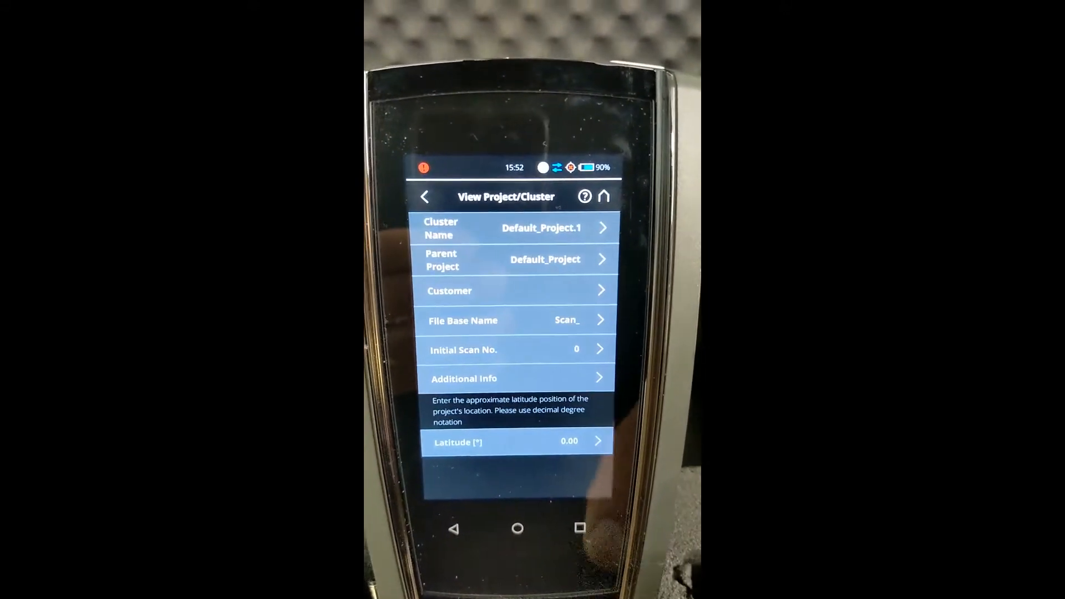
pyautogui.click(542, 228)
pyautogui.write('test')
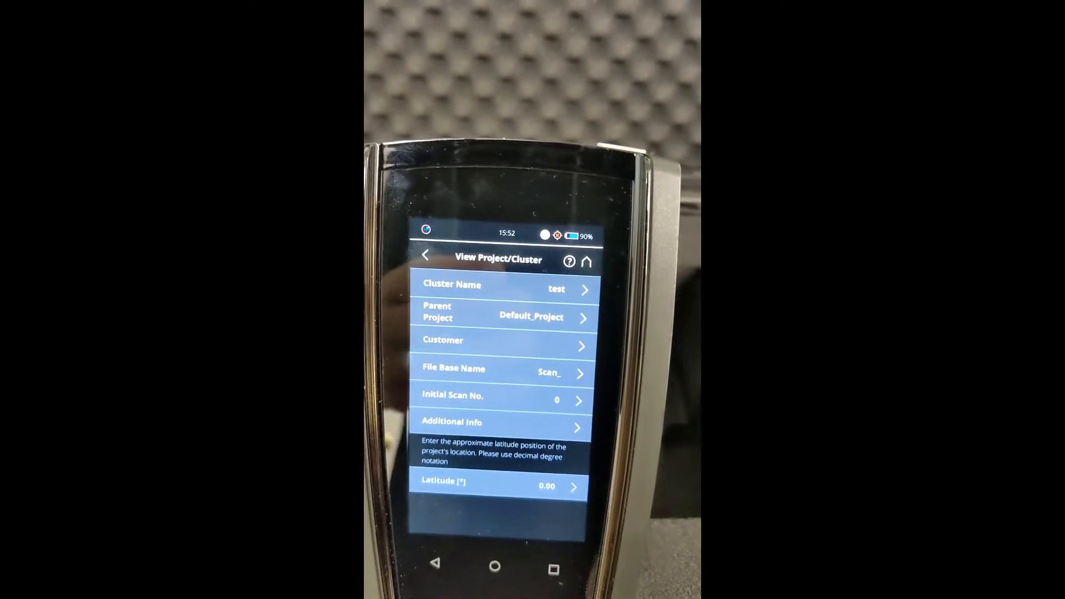
# Set the cluster's customer to 'customer 1'
pyautogui.click(502, 339)
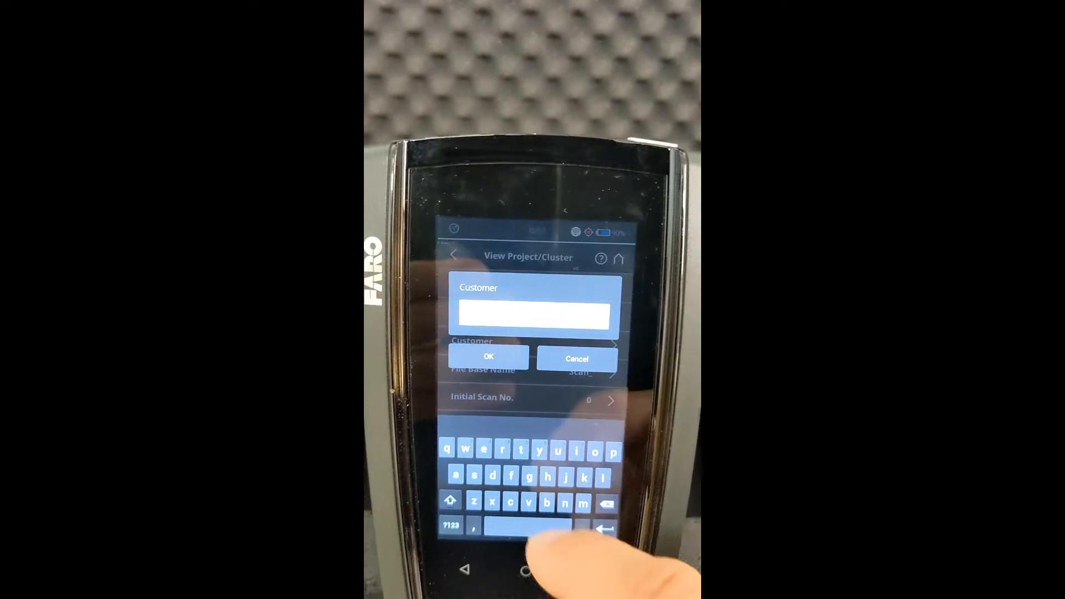
pyautogui.click(521, 476)
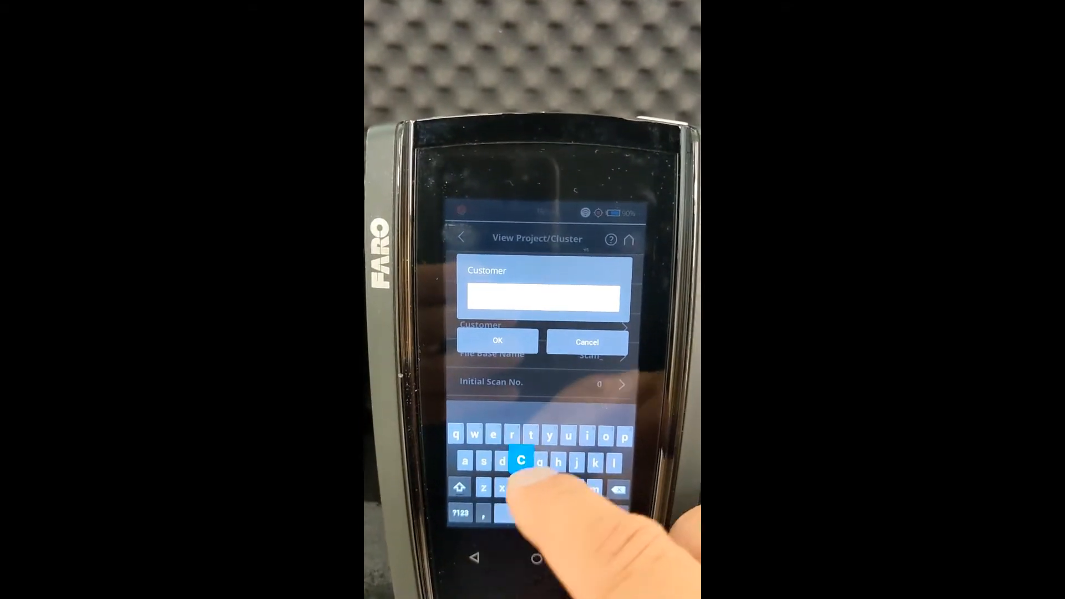
pyautogui.write('customer')
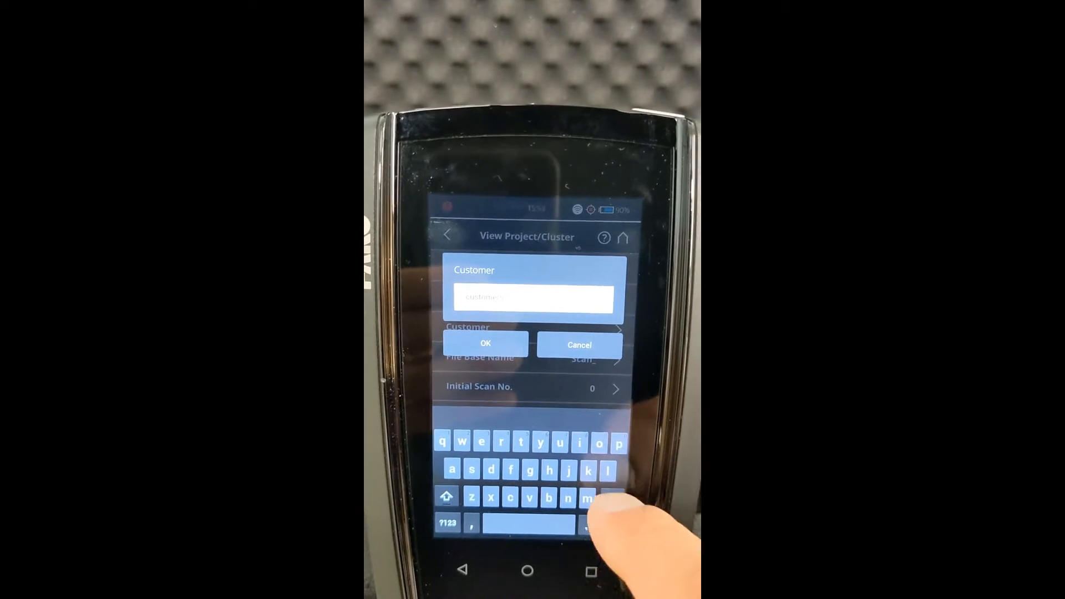
pyautogui.click(447, 525)
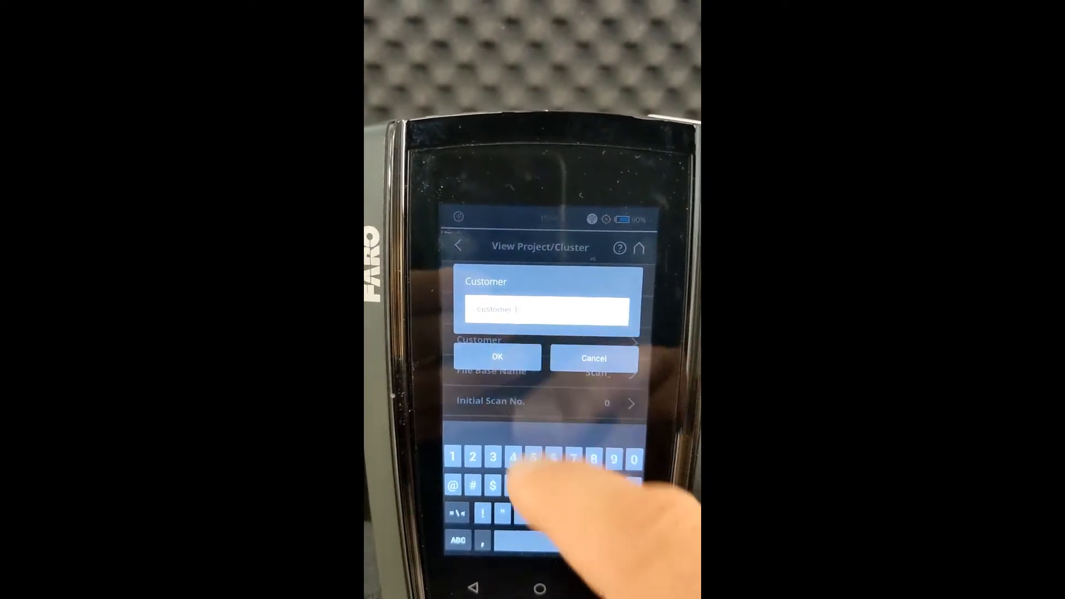
pyautogui.click(497, 358)
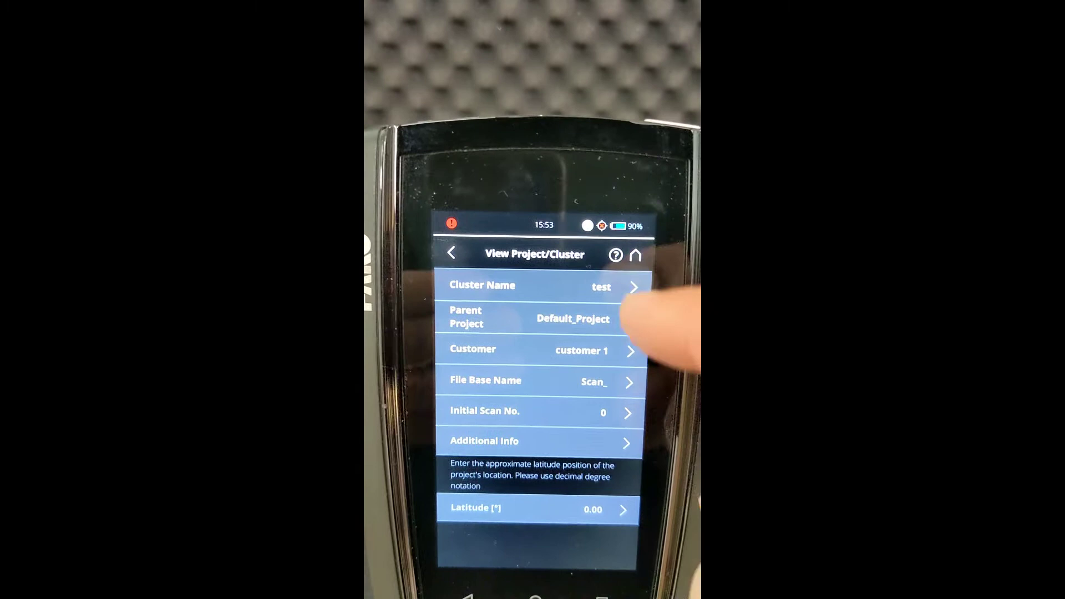
# Return to Manage, scroll the Profiles list and bring up the ALSS Outdoor profile's settings page
pyautogui.click(451, 253)
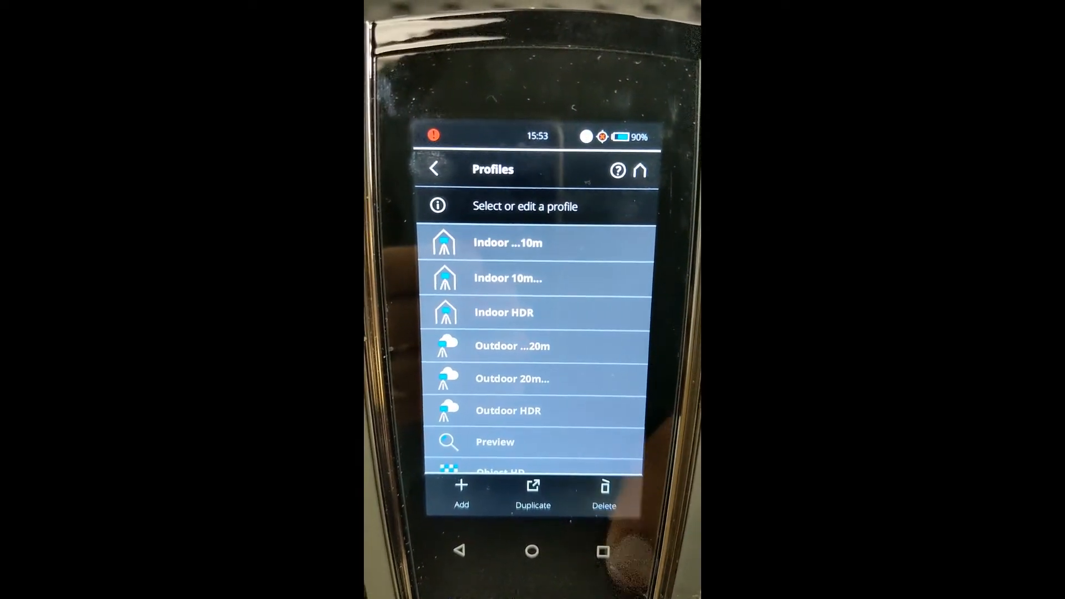
pyautogui.scroll(-3)
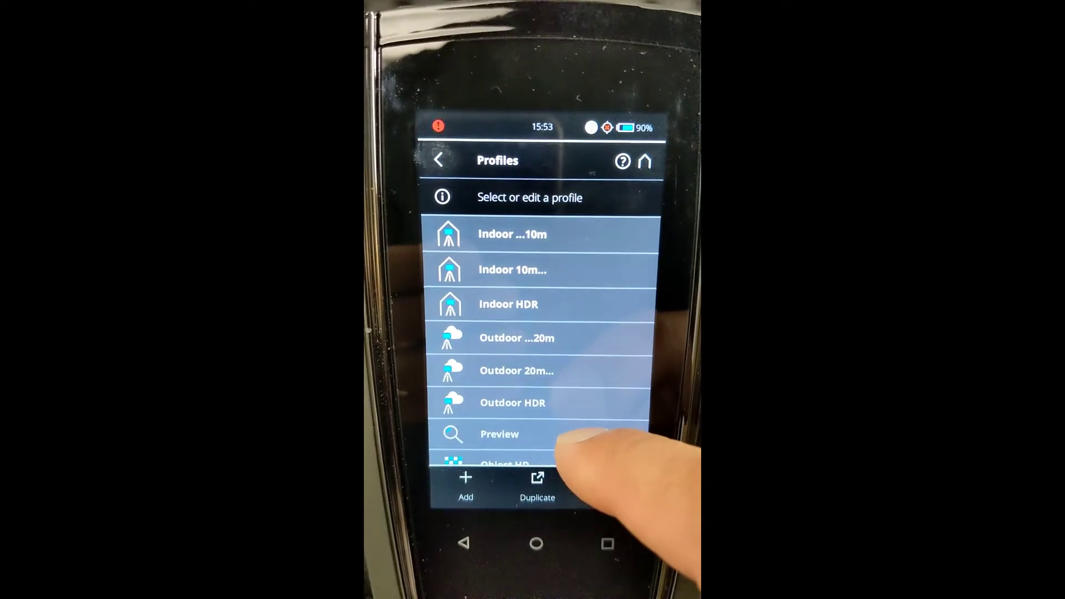
pyautogui.scroll(-3)
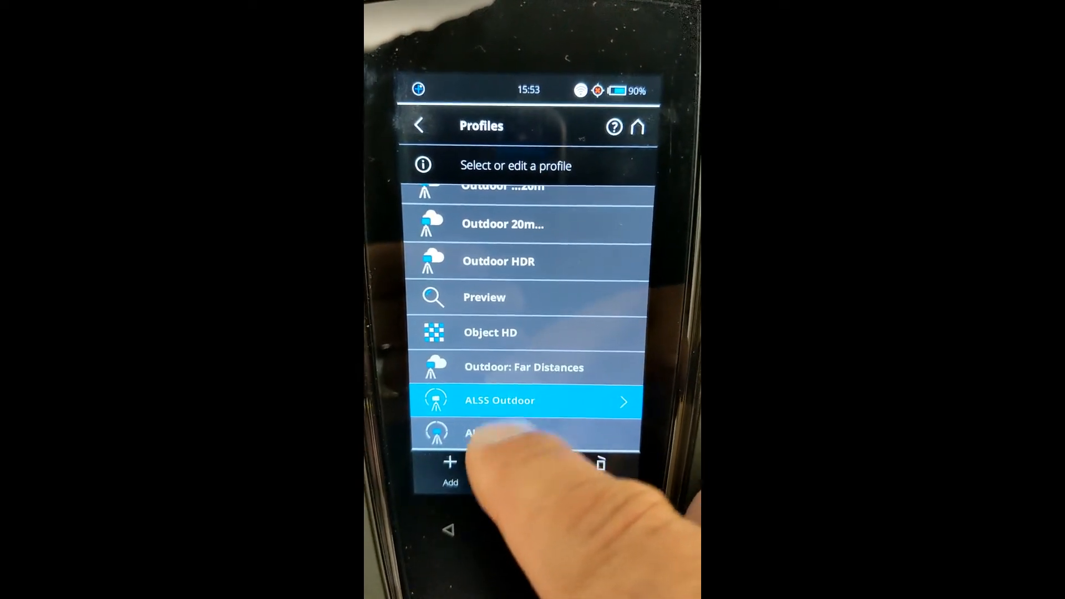
pyautogui.click(523, 438)
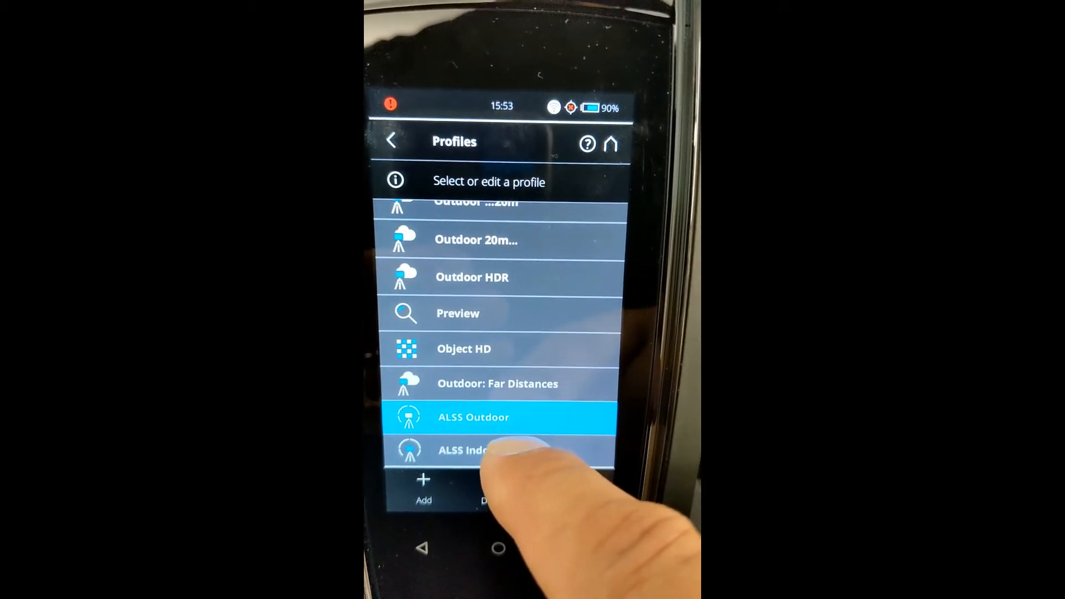
pyautogui.click(474, 417)
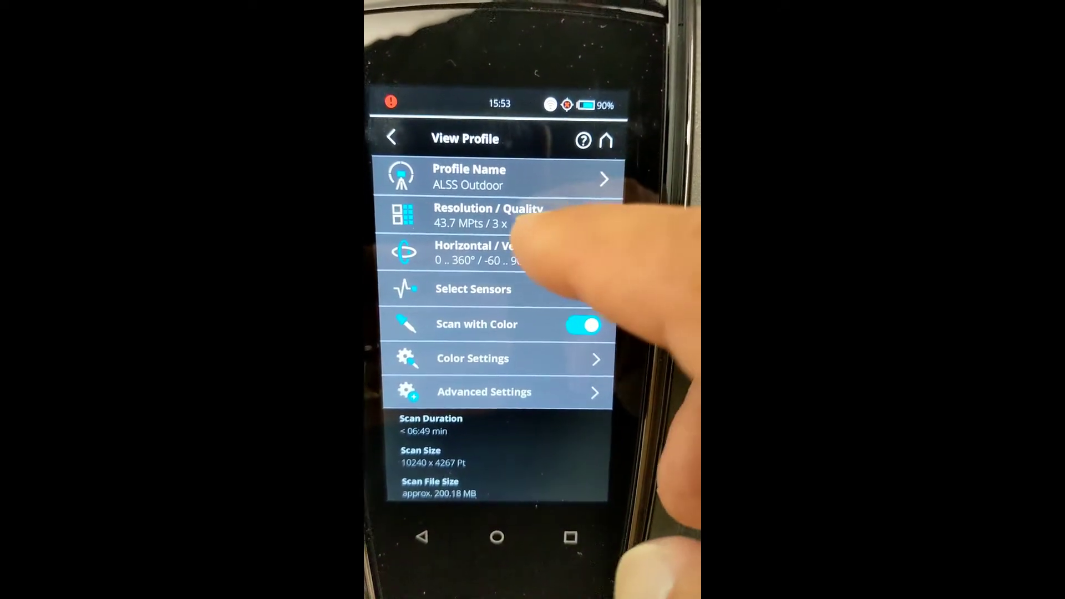
# In ALSS Outdoor's Resolution/Quality screen, lower resolution from 1/4 to 1/8 at 3x quality
pyautogui.click(488, 215)
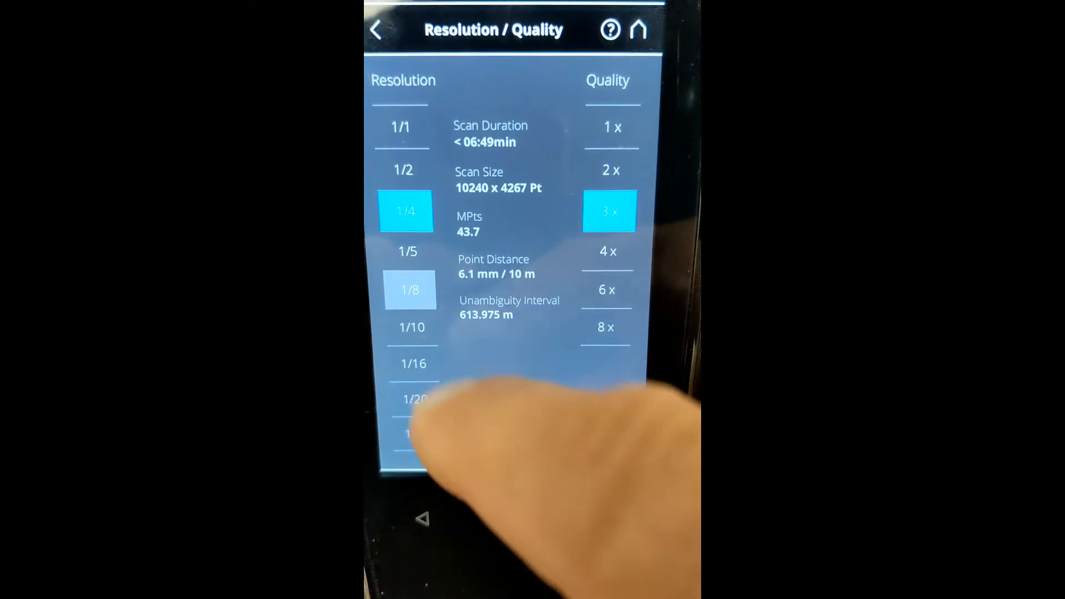
pyautogui.click(409, 290)
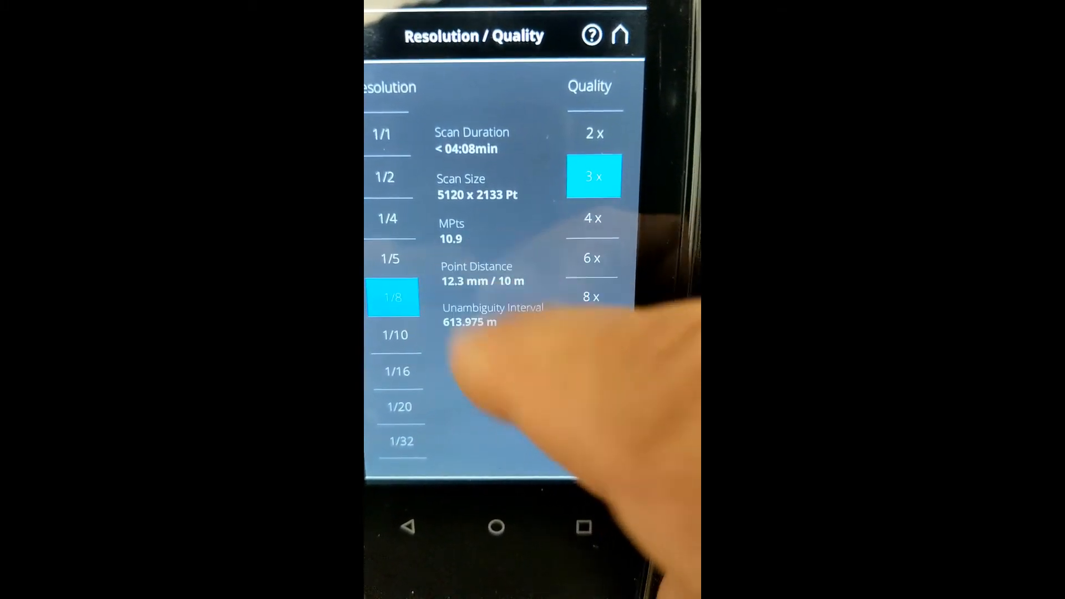